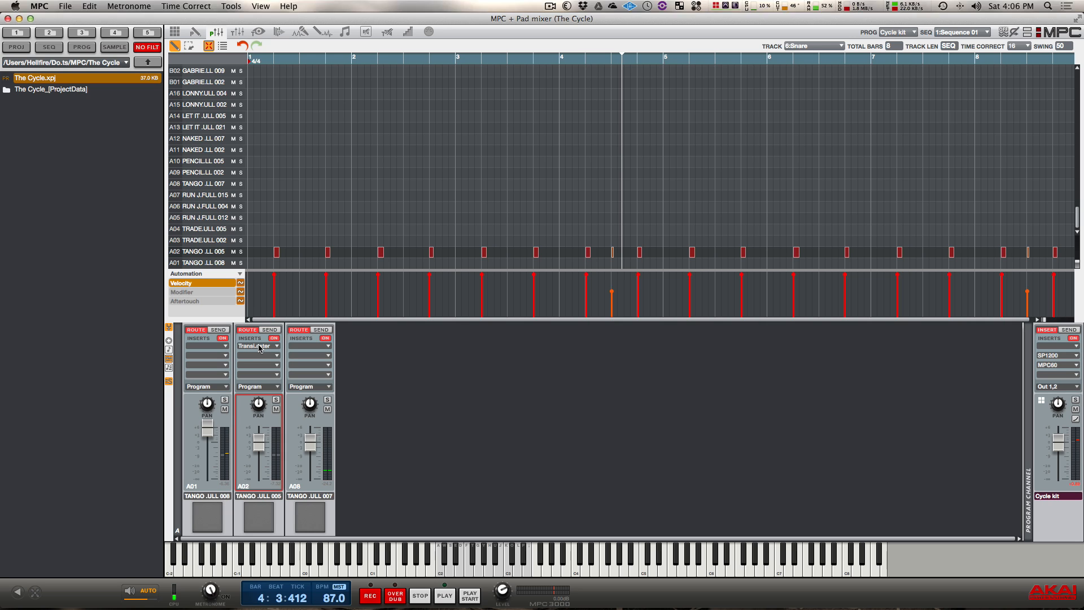
Bring up the Transient Master editor from the A02 snare channel's insert slot in the pad mixer.
{"action": "left_click", "coordinate": [256, 346]}
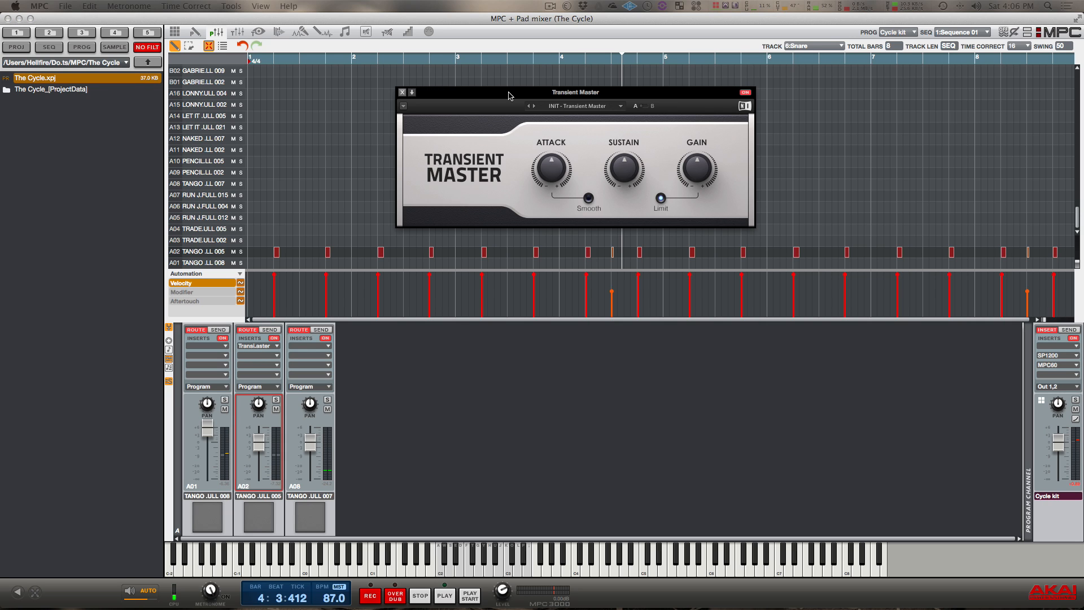